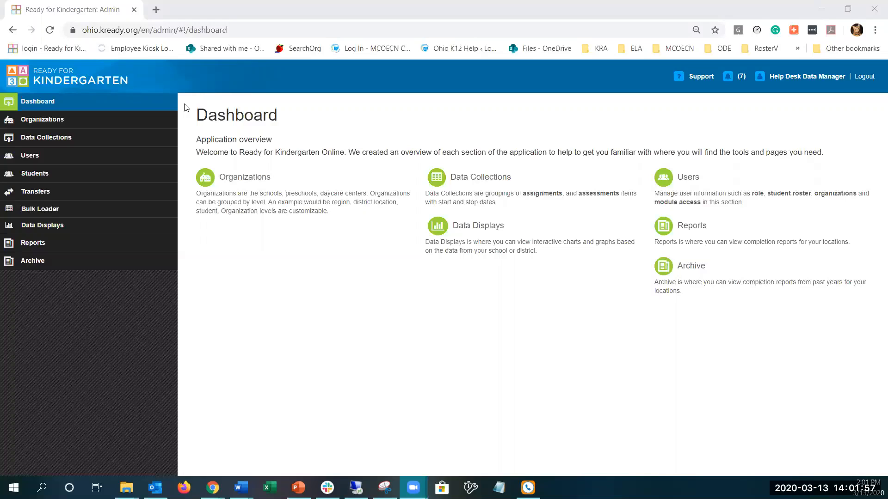
{"action": "mouse_move", "coordinate": [36, 191]}
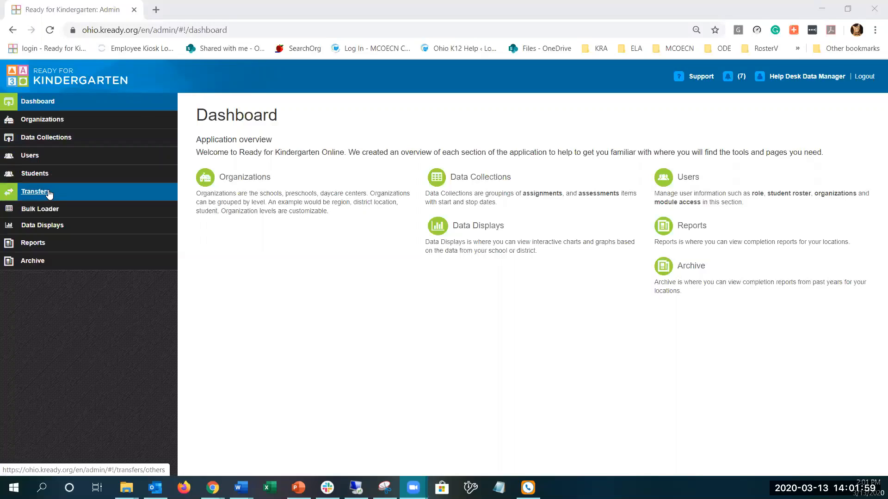
Show the Transfers page listing requests from other districts with approve and decline options.
{"action": "left_click", "coordinate": [36, 192]}
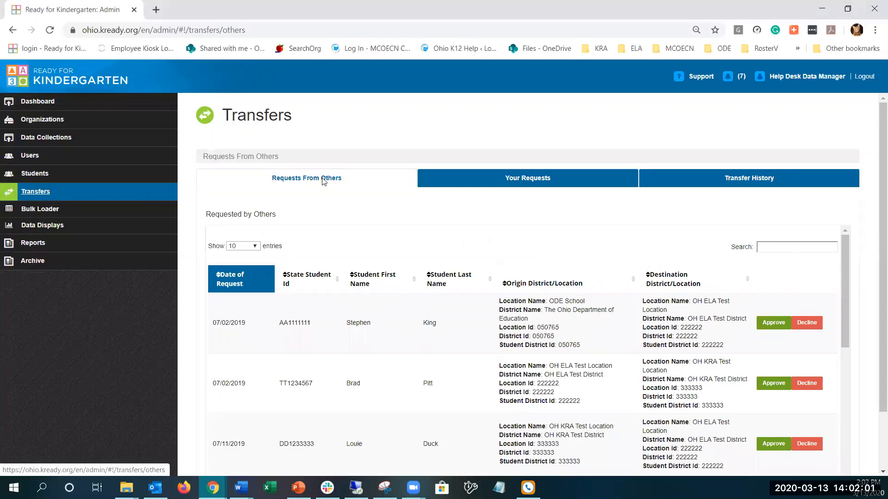
{"action": "mouse_move", "coordinate": [339, 183]}
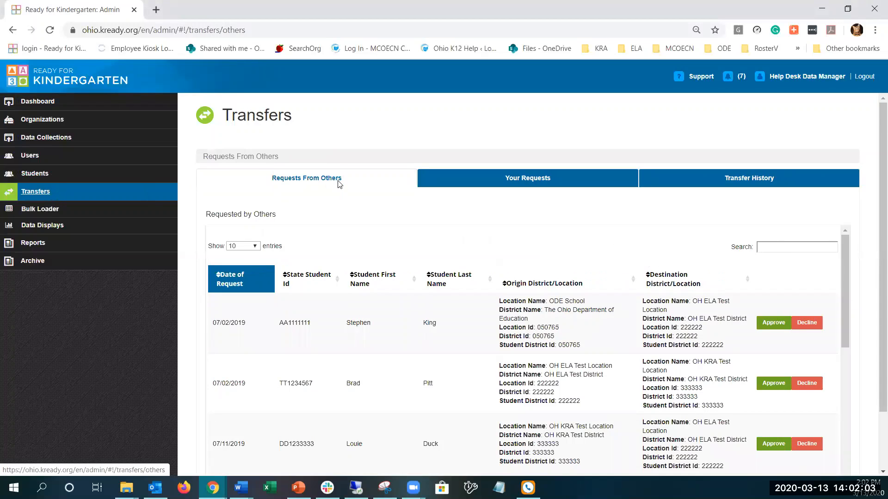
{"action": "mouse_move", "coordinate": [793, 293]}
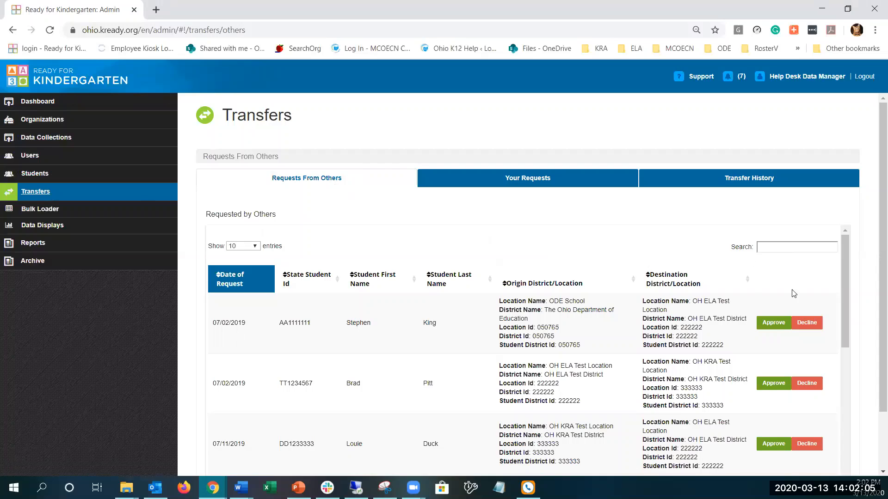
{"action": "mouse_move", "coordinate": [806, 323]}
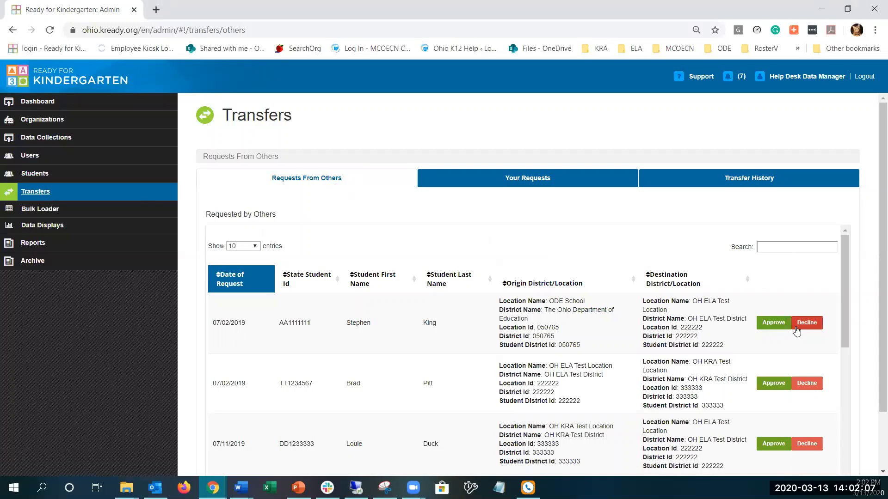
Switch the Transfers list to the district's own outgoing requests.
{"action": "left_click", "coordinate": [527, 177]}
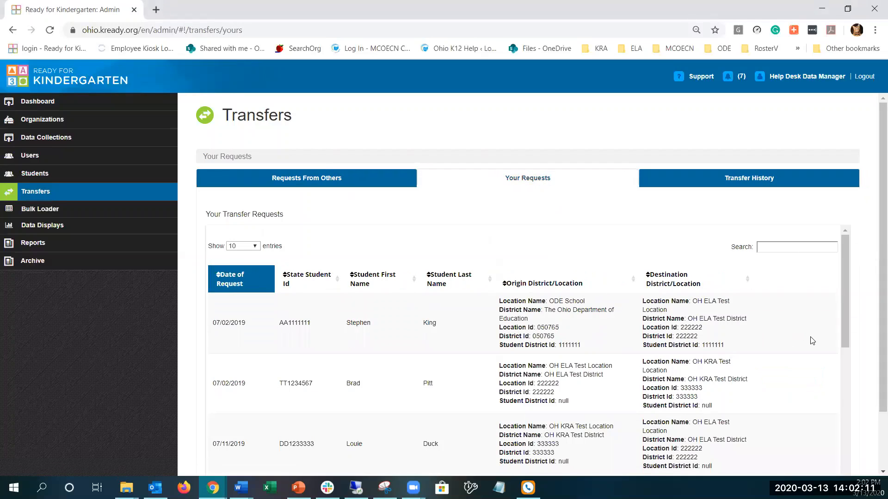
{"action": "mouse_move", "coordinate": [826, 341]}
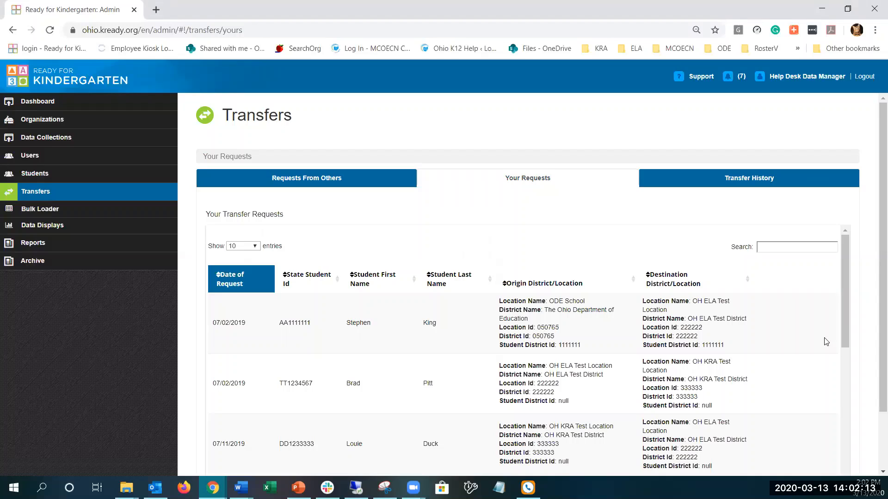
{"action": "mouse_move", "coordinate": [840, 334]}
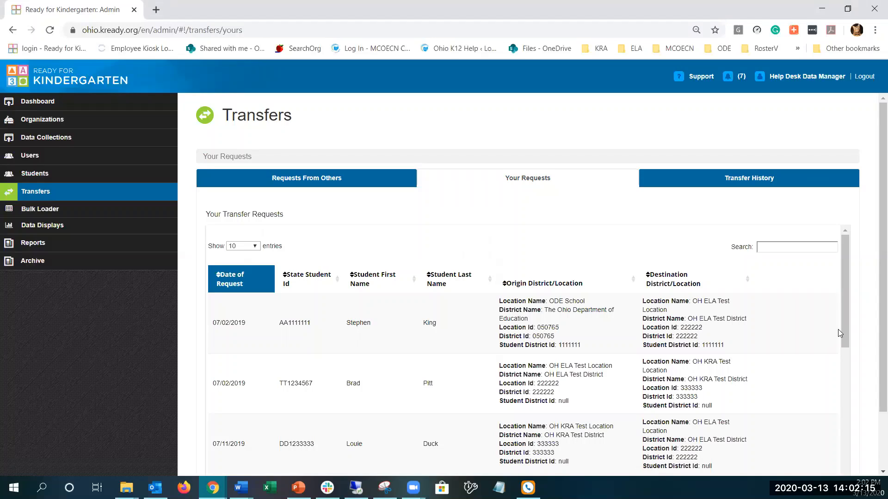